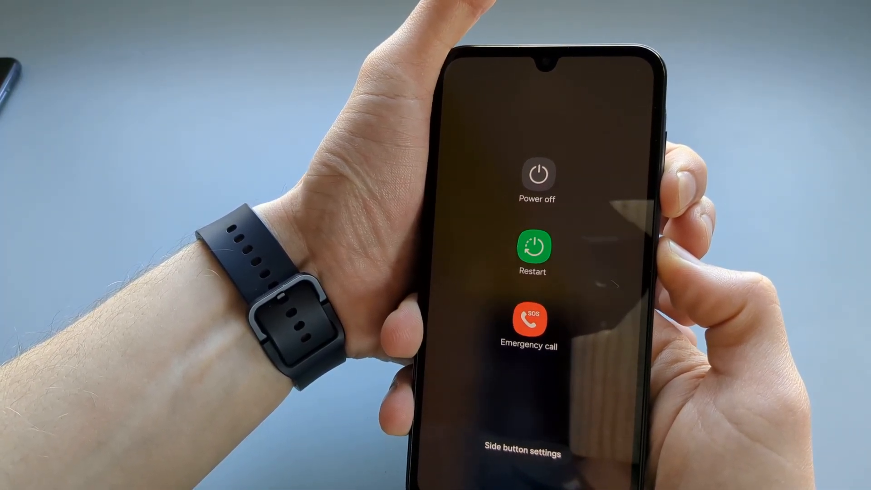
Restart the Samsung Galaxy from the power menu so it reboots to the startup logo.
click(532, 246)
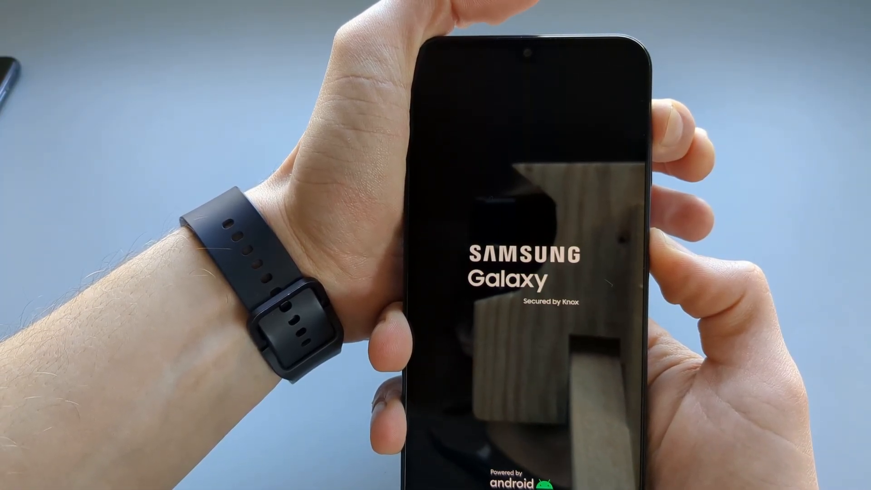